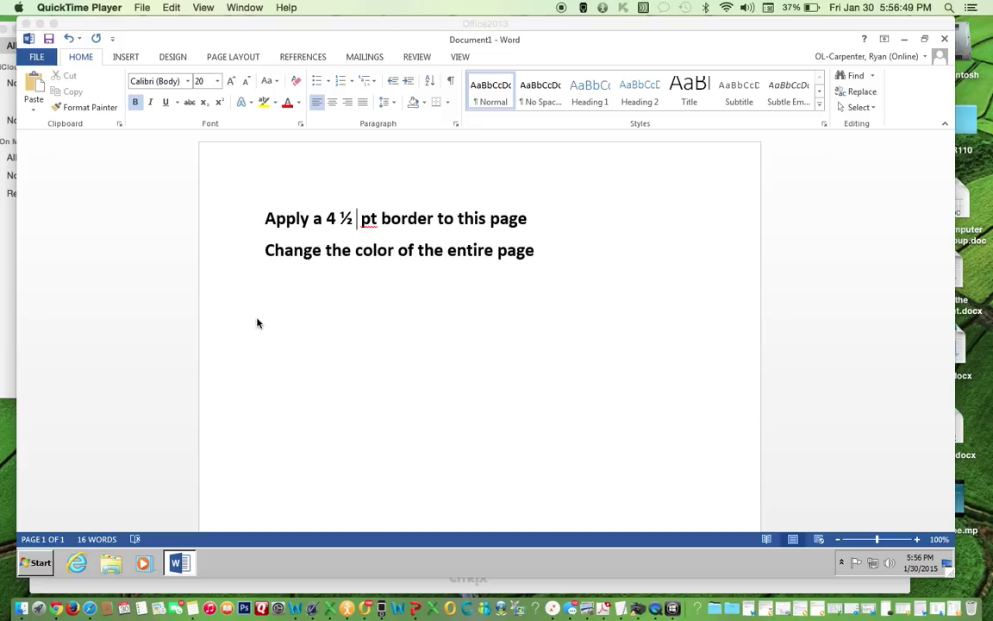
mouse_move(134, 152)
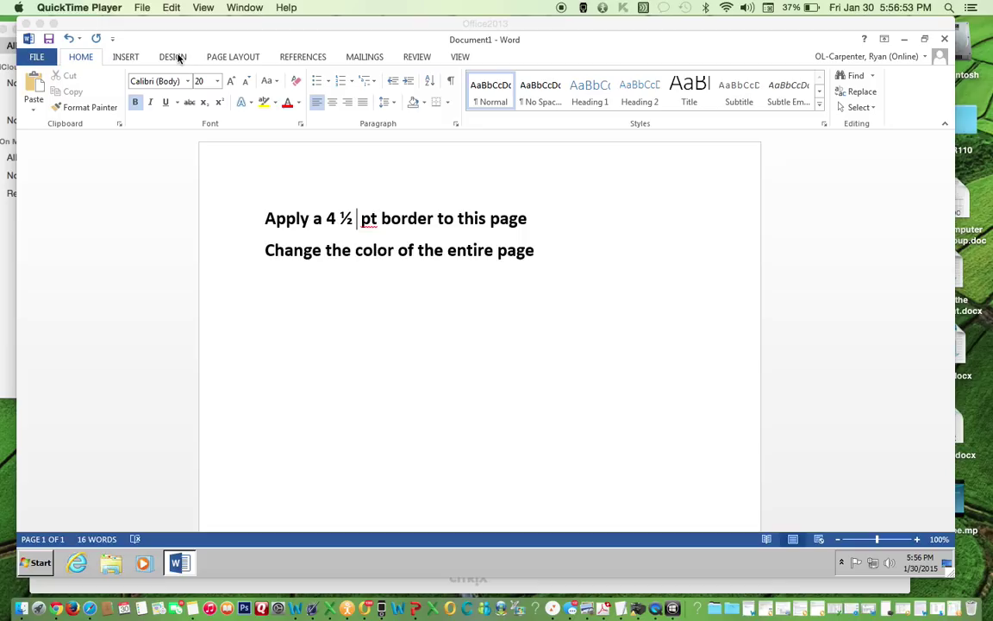
Switch the ribbon to the Design tools showing document formatting and page background.
click(173, 55)
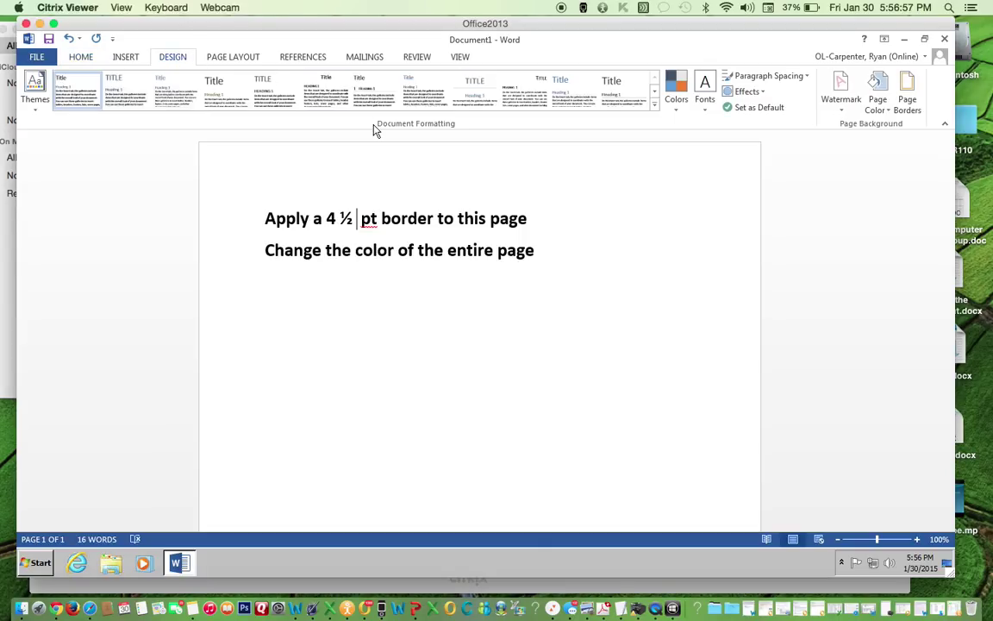
mouse_move(878, 128)
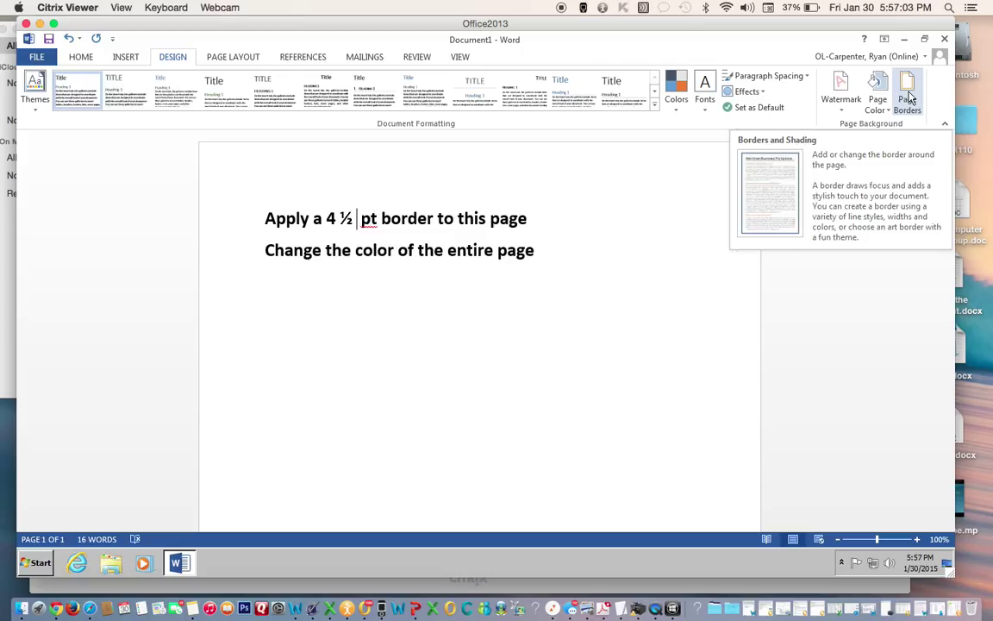
Apply a dark blue dash-dot page border with 4½ pt width to the whole page.
click(907, 90)
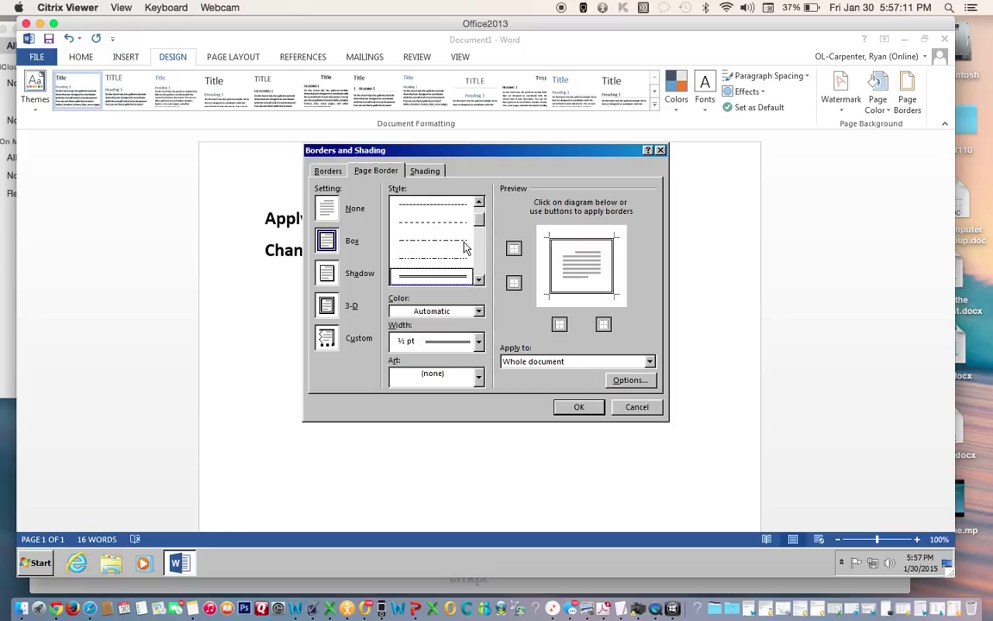
click(479, 311)
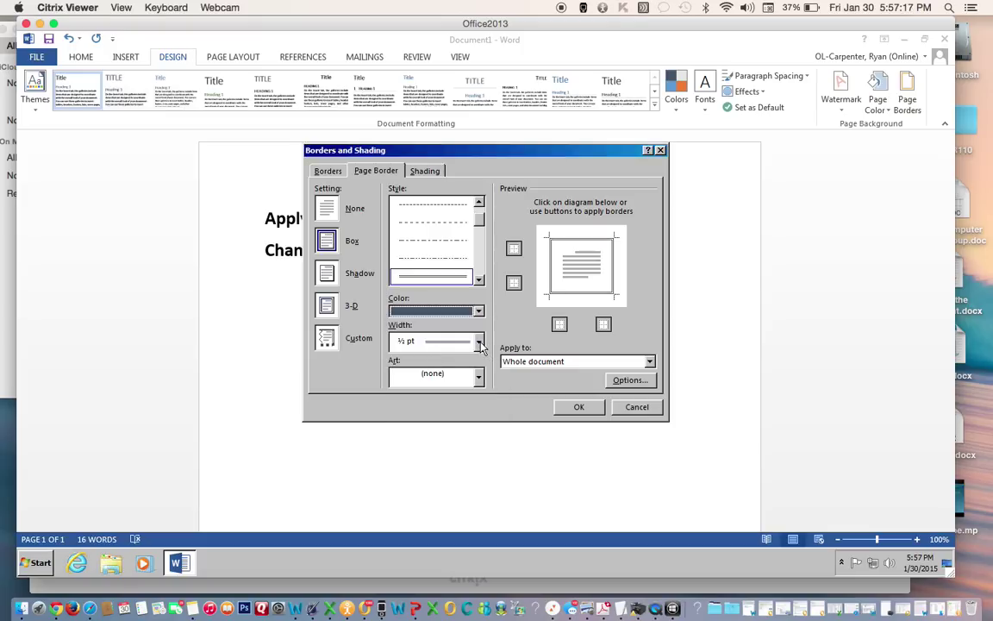
click(479, 342)
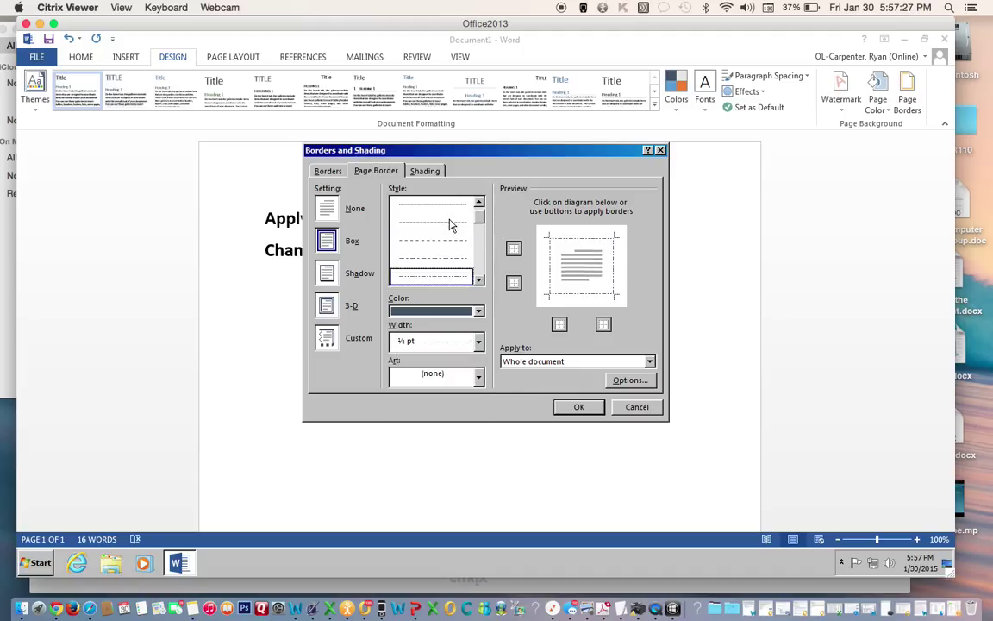
click(479, 342)
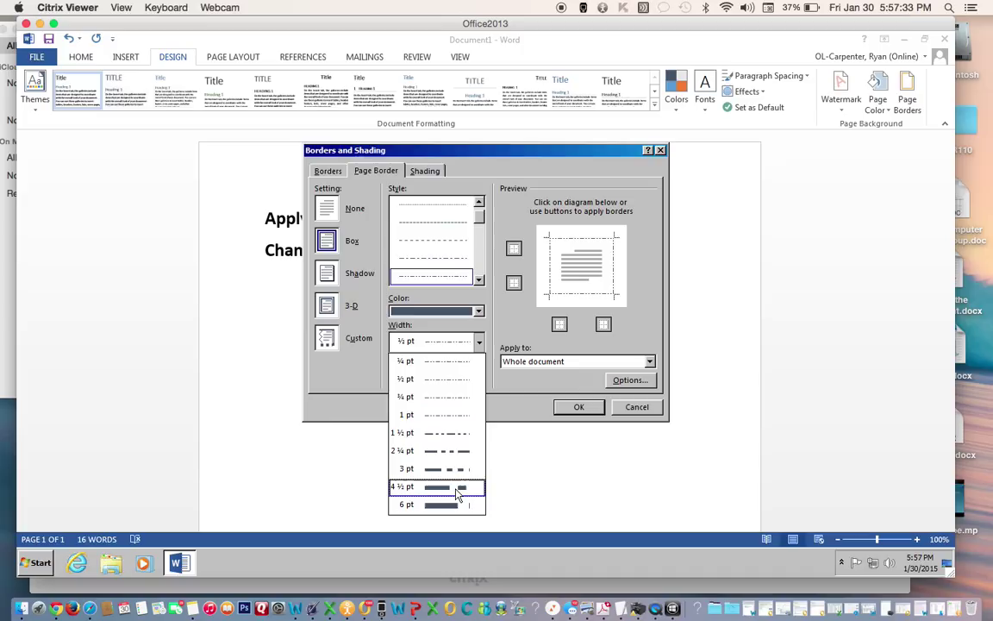
click(435, 486)
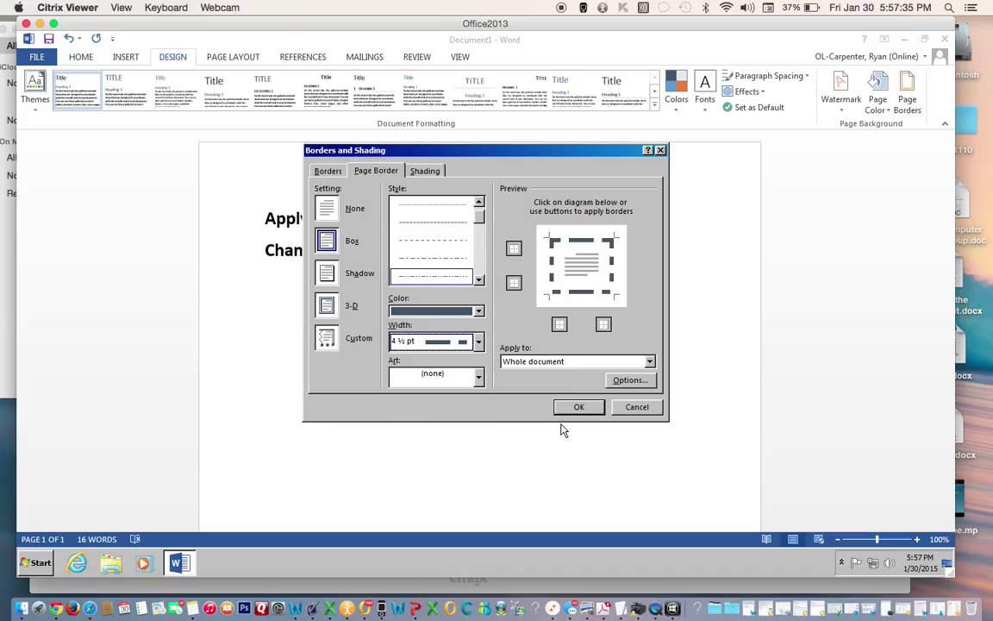
mouse_move(578, 369)
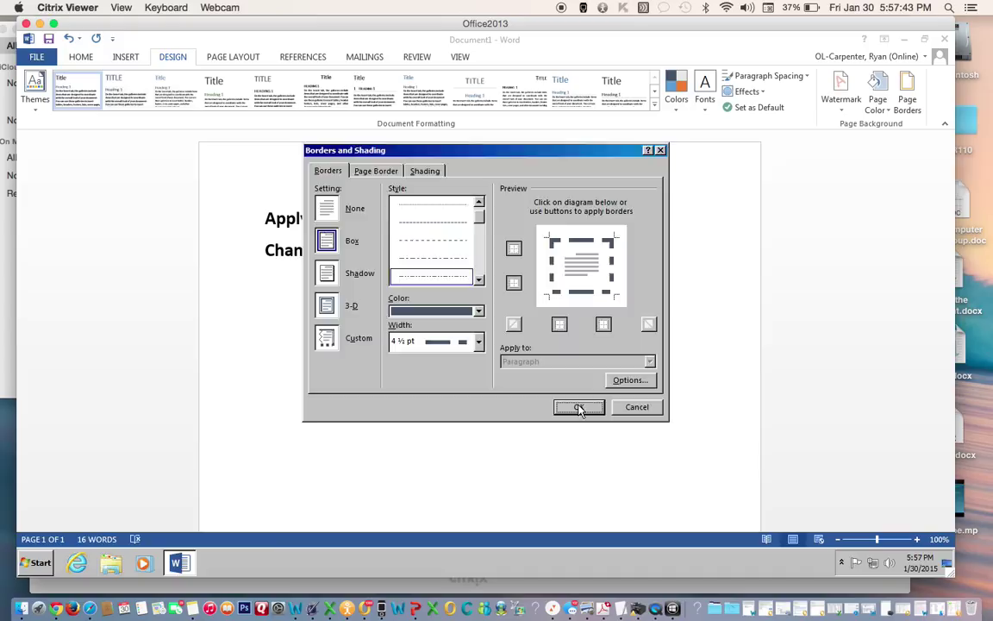
click(580, 407)
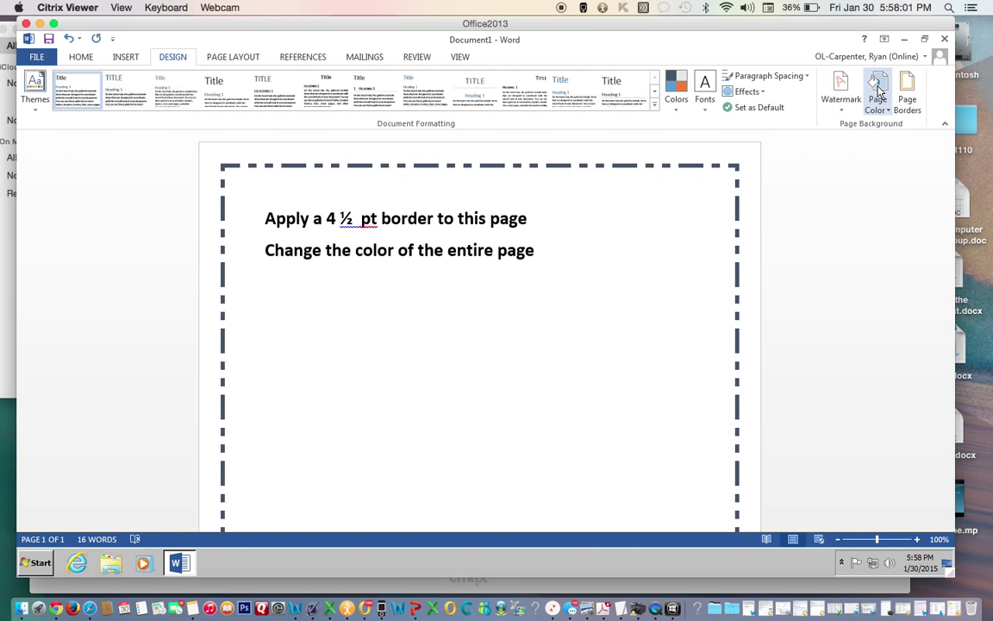
Fill the page background with Dark Red after previewing blue-grey, black and gold.
click(876, 89)
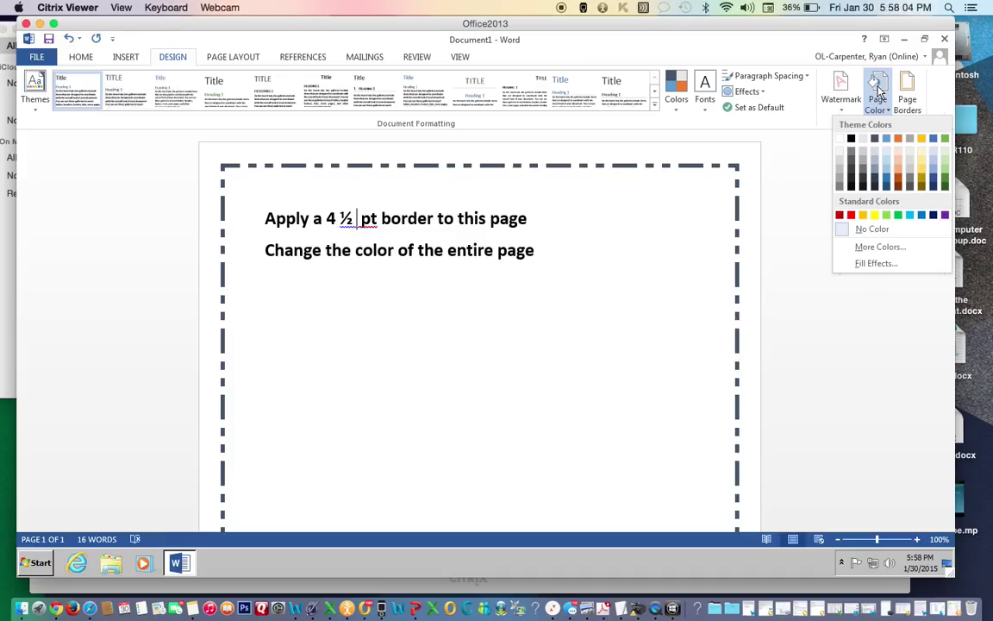
click(852, 162)
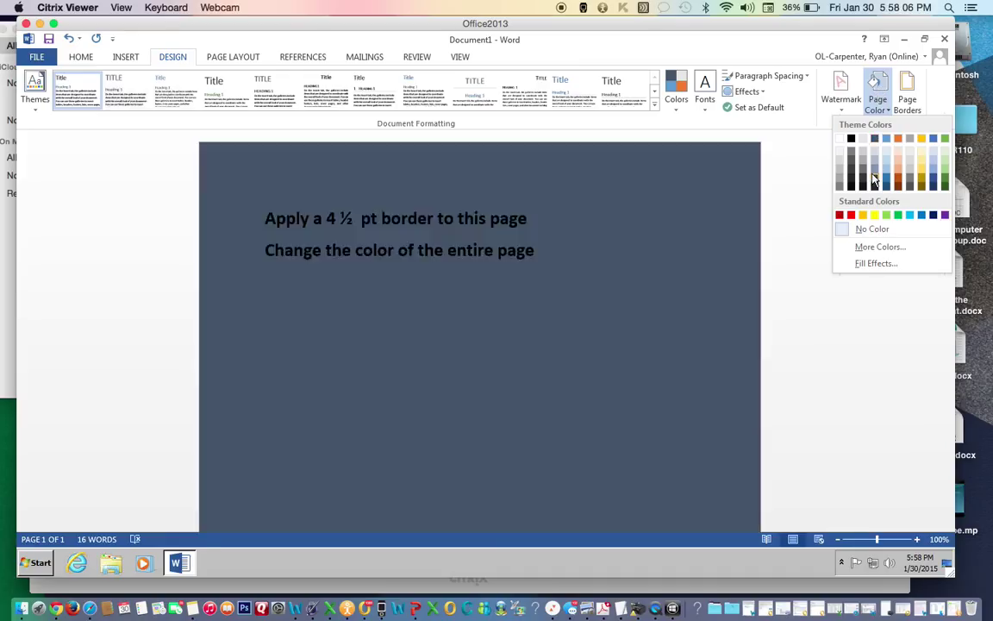
click(852, 214)
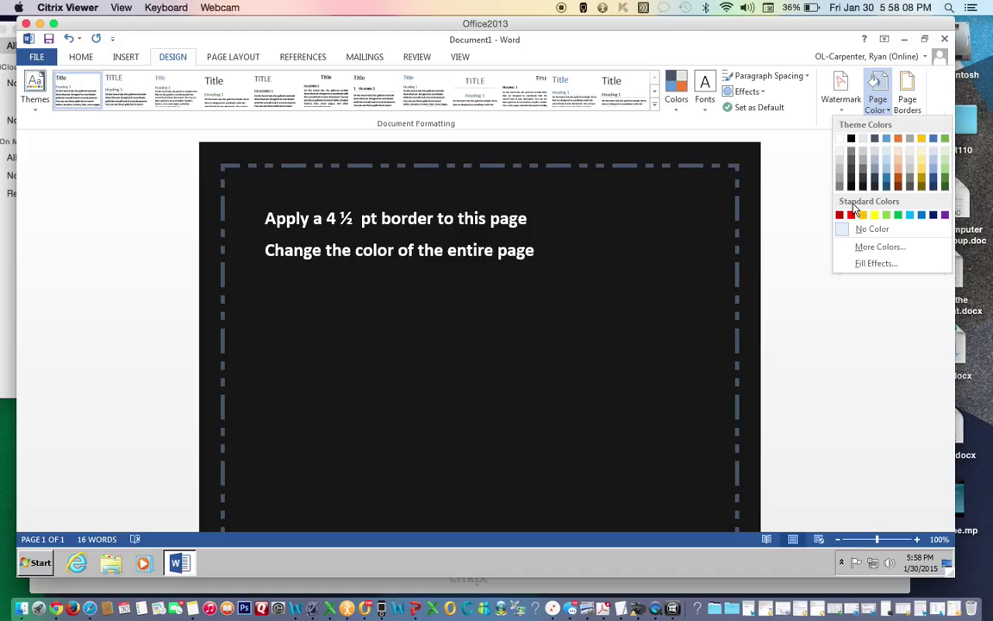
click(862, 213)
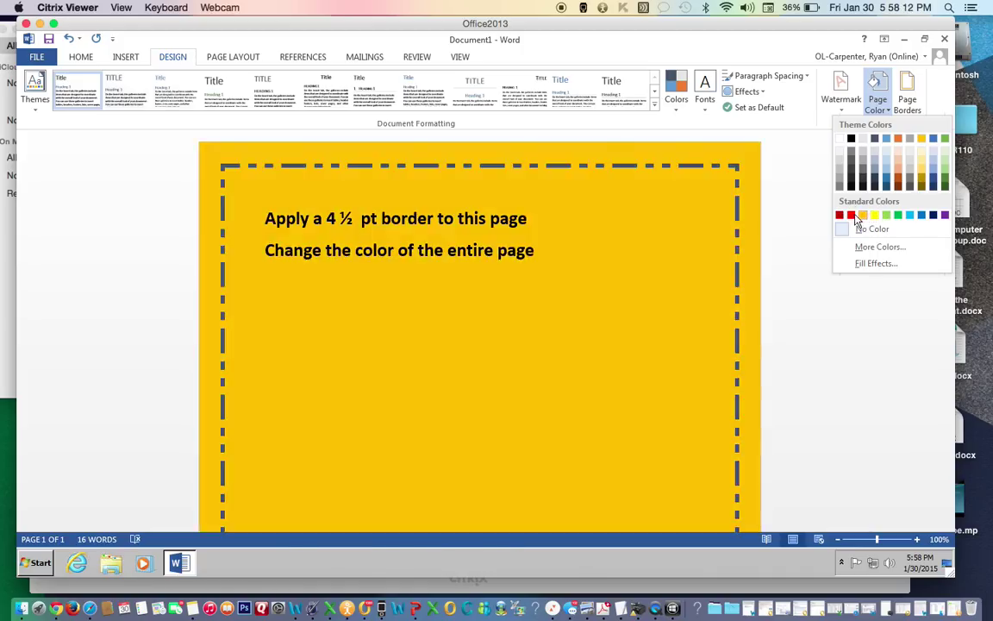
click(842, 214)
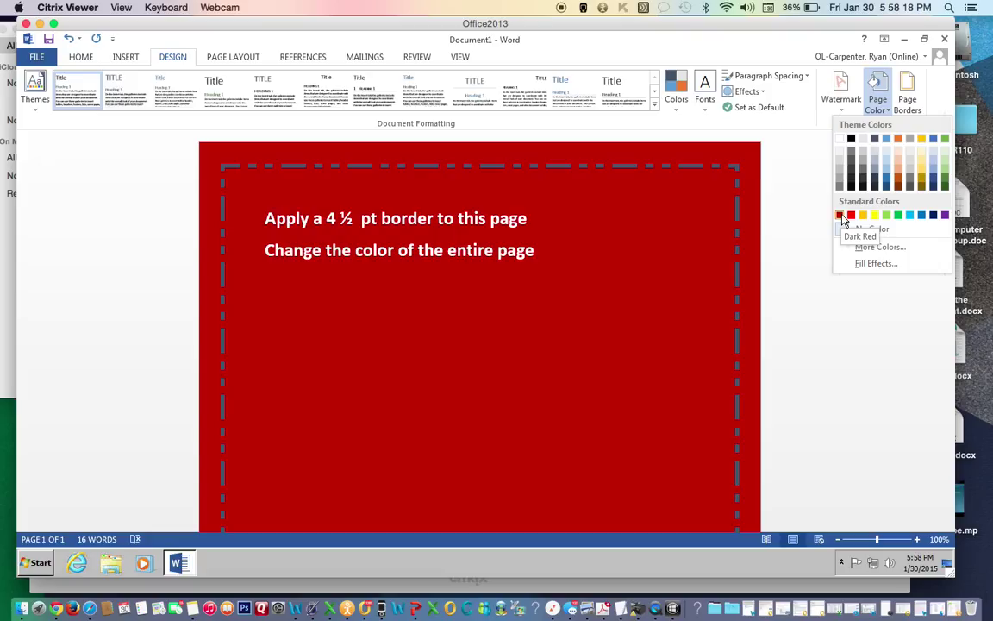
click(841, 216)
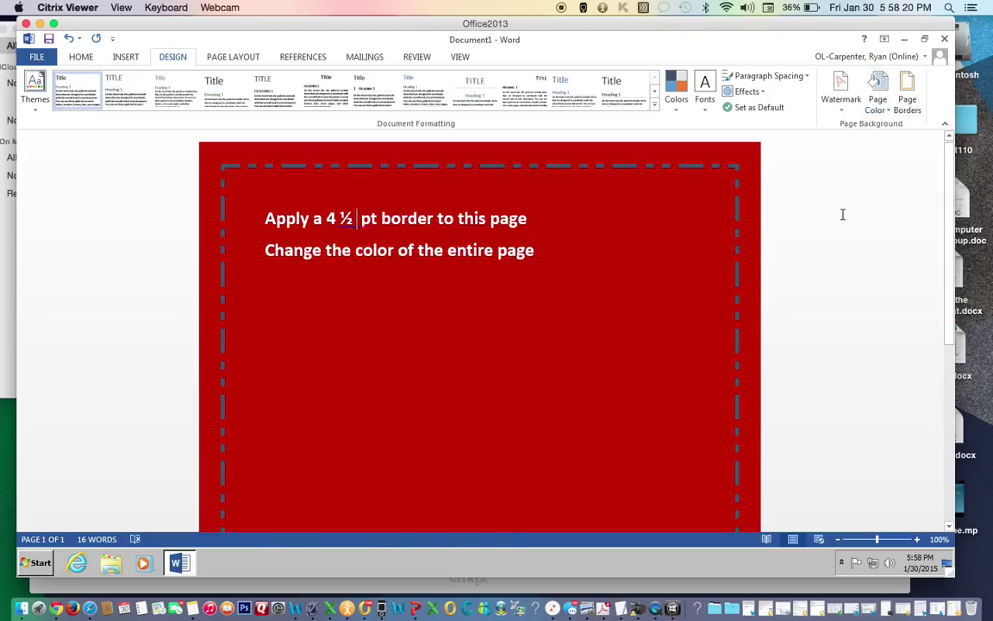